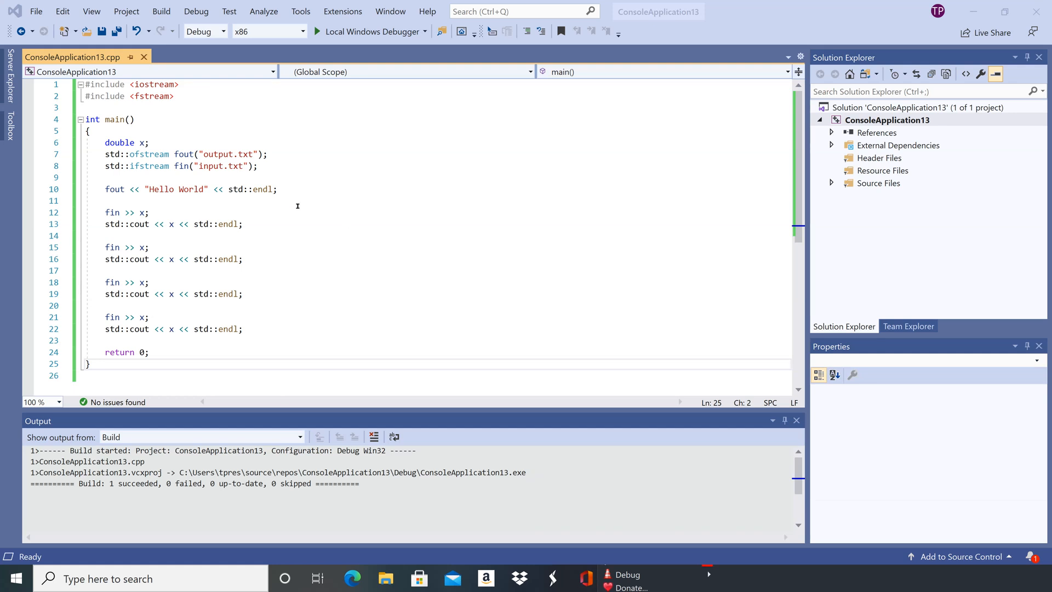
mouse_move(290, 140)
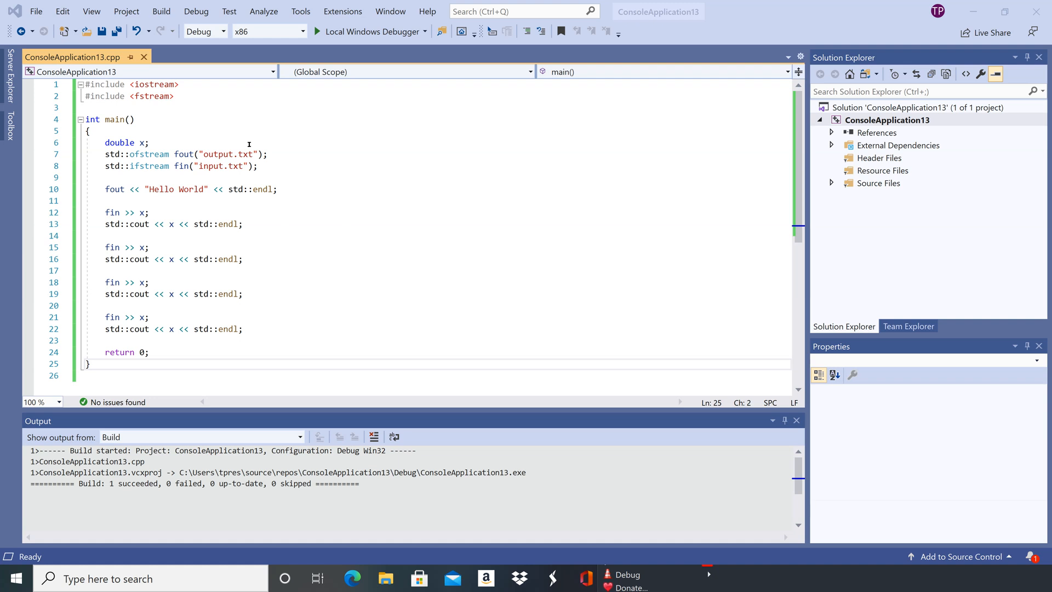
mouse_move(208, 230)
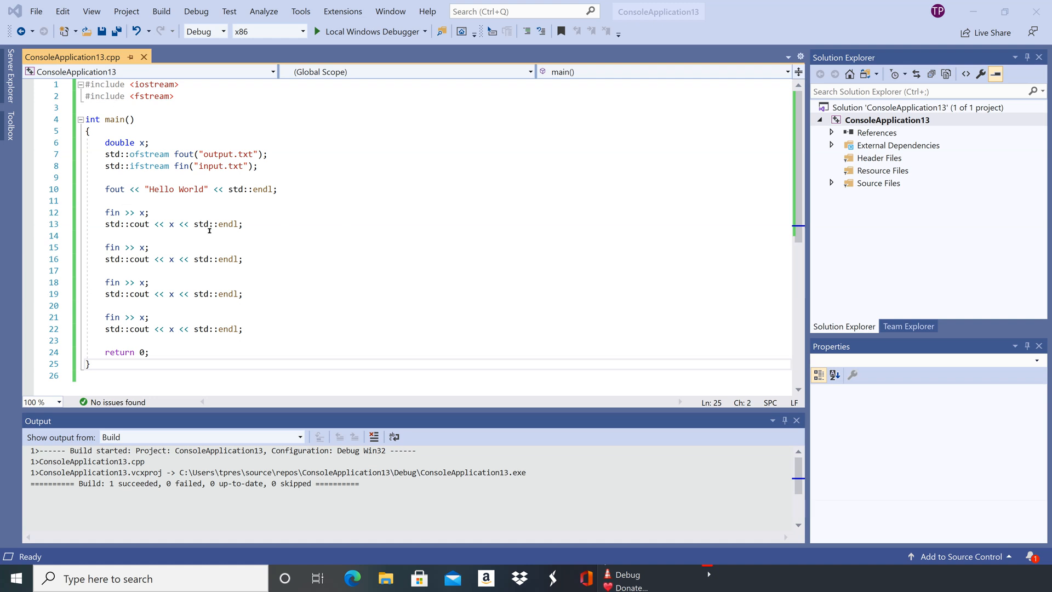
mouse_move(141, 72)
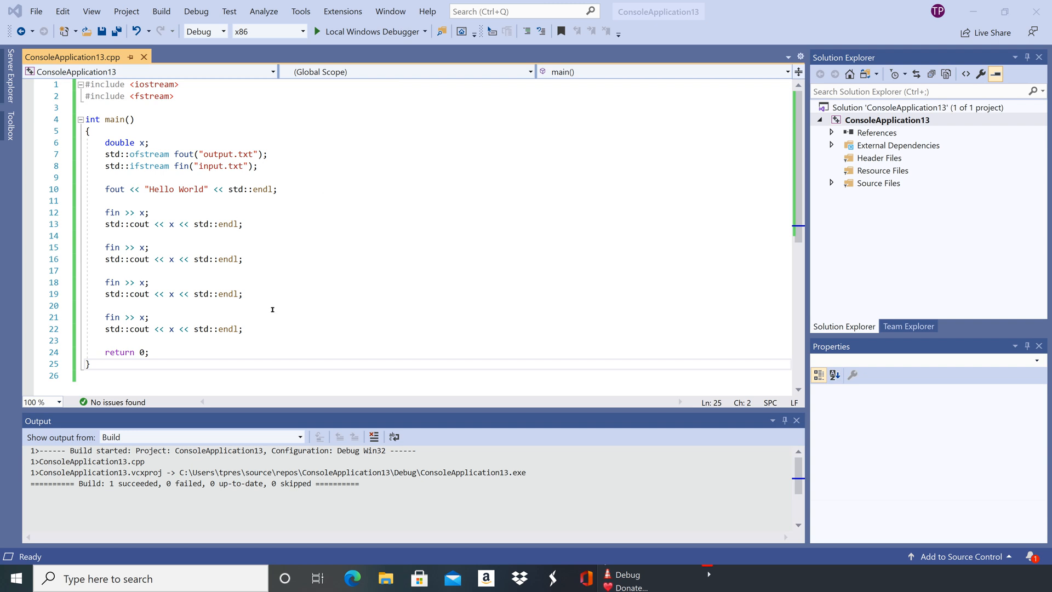
mouse_move(270, 277)
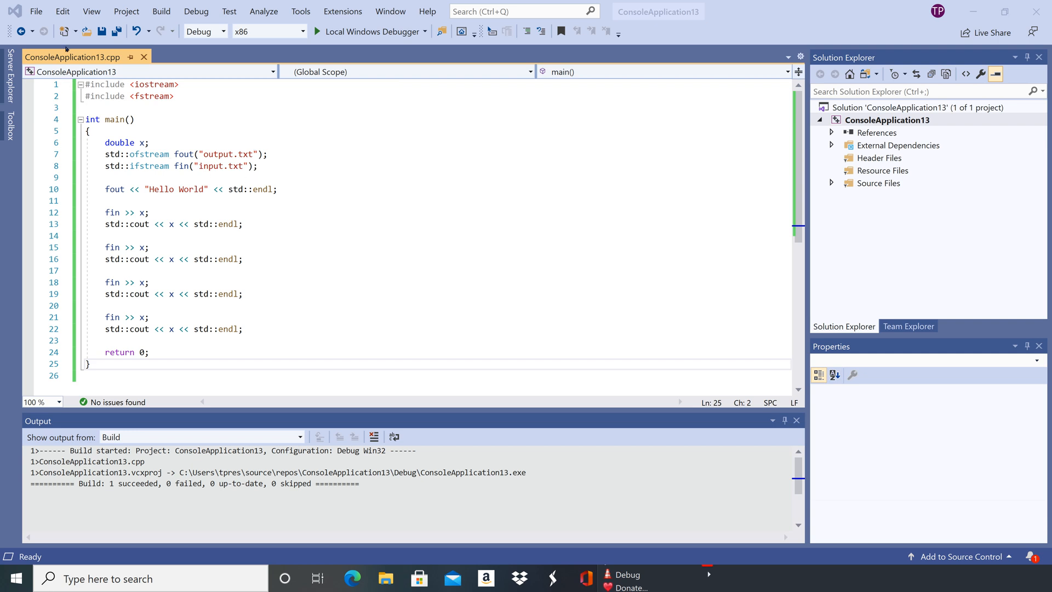
- Create a new blank General text file, TextFile2.txt, through File > New > File
left_click(36, 11)
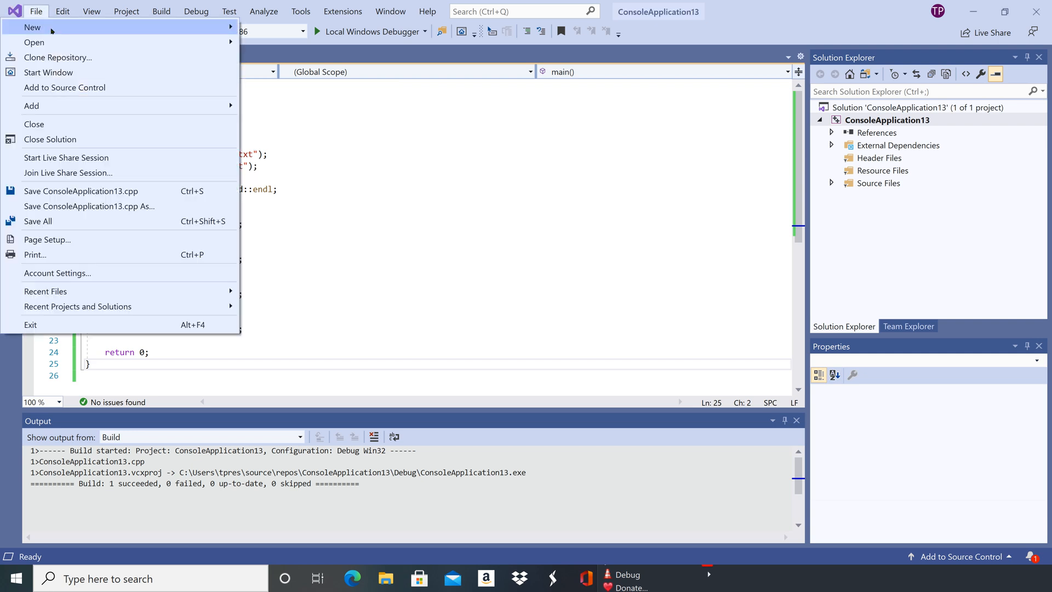
mouse_move(32, 27)
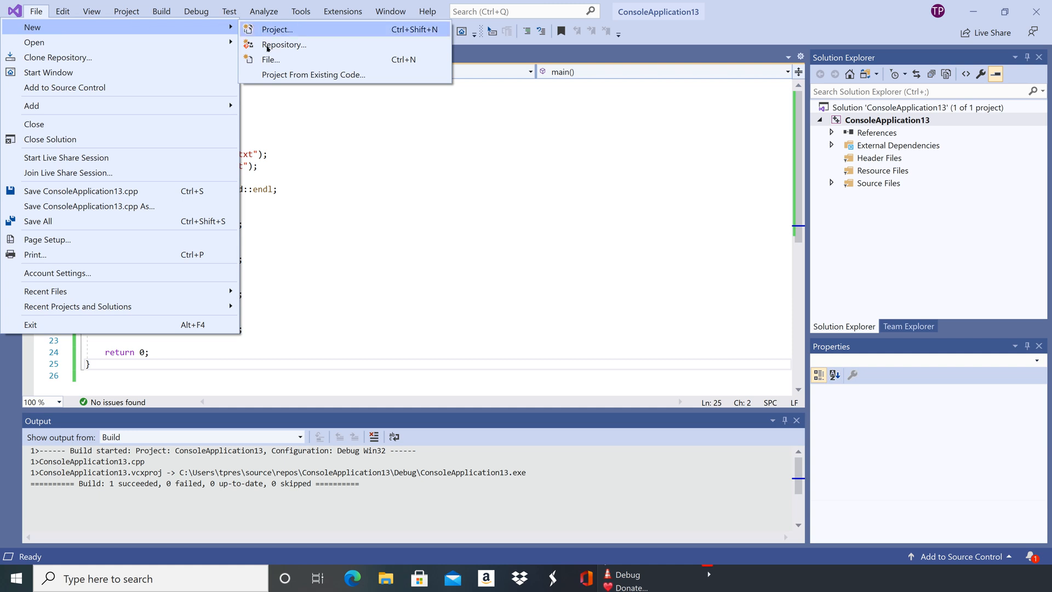
mouse_move(270, 59)
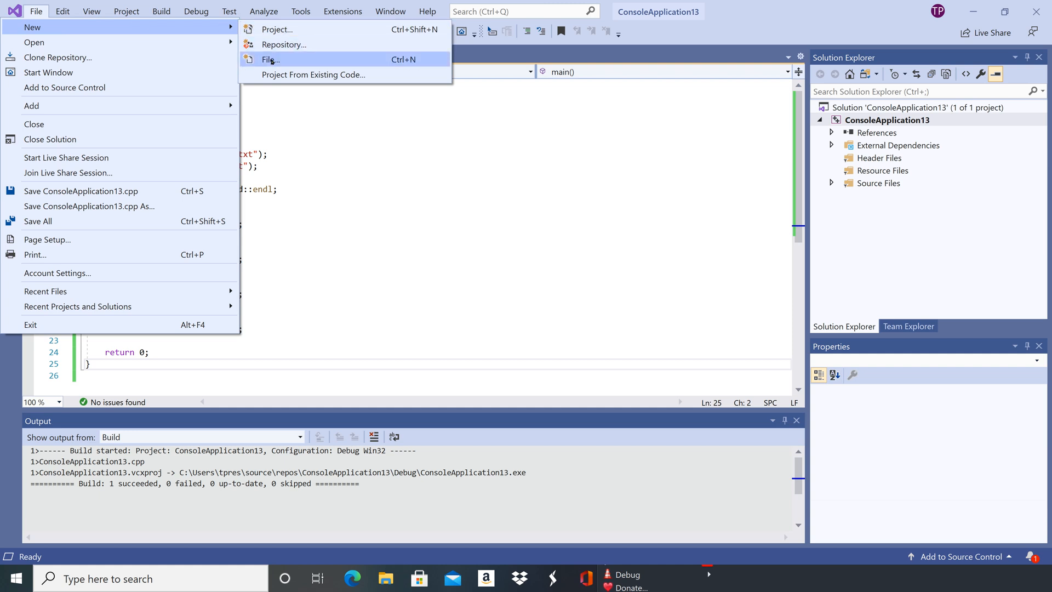
left_click(269, 60)
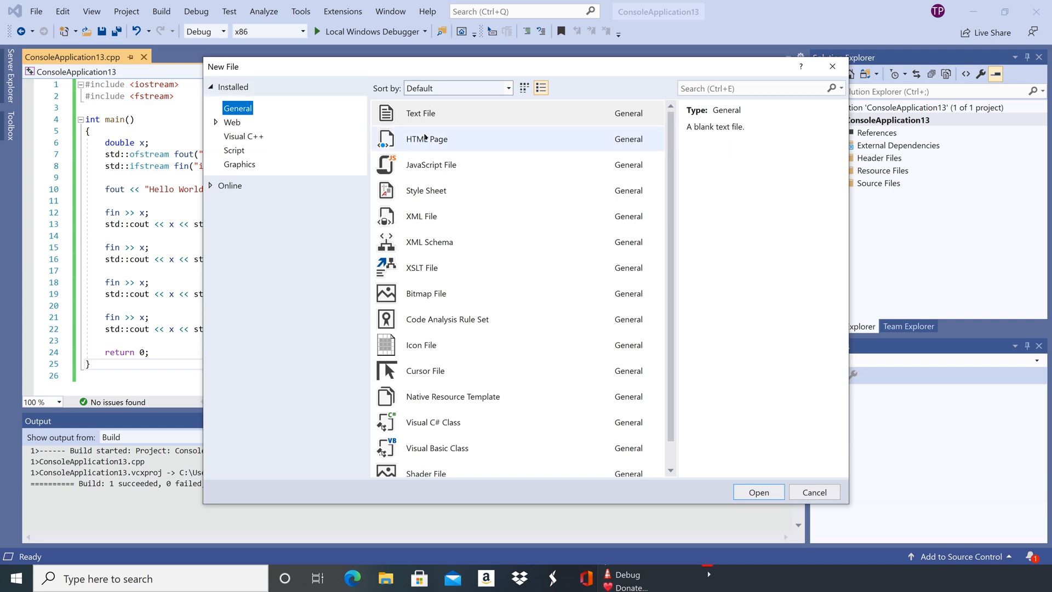
mouse_move(421, 113)
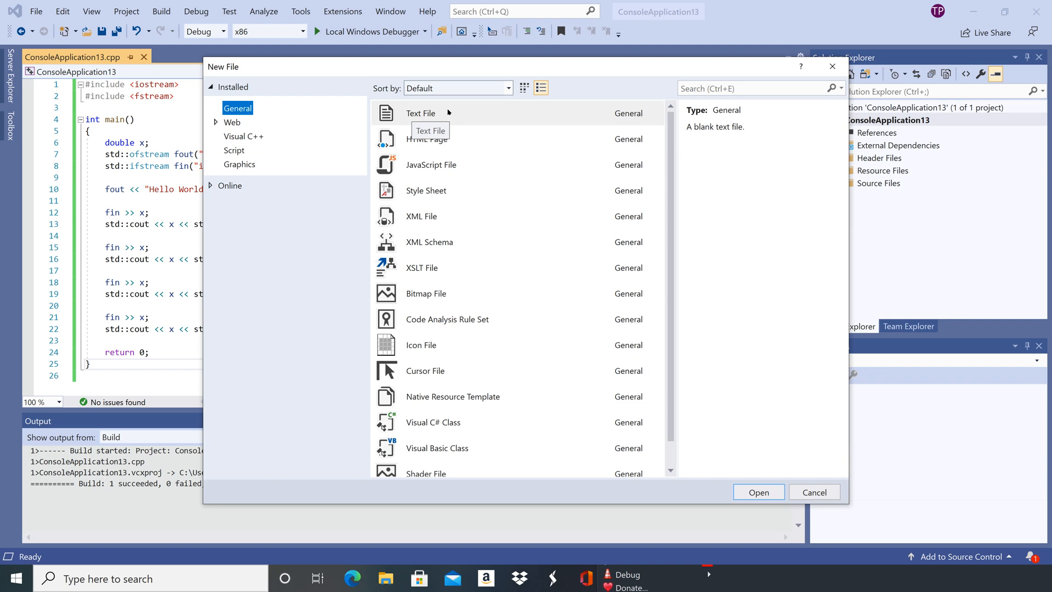
left_click(15, 578)
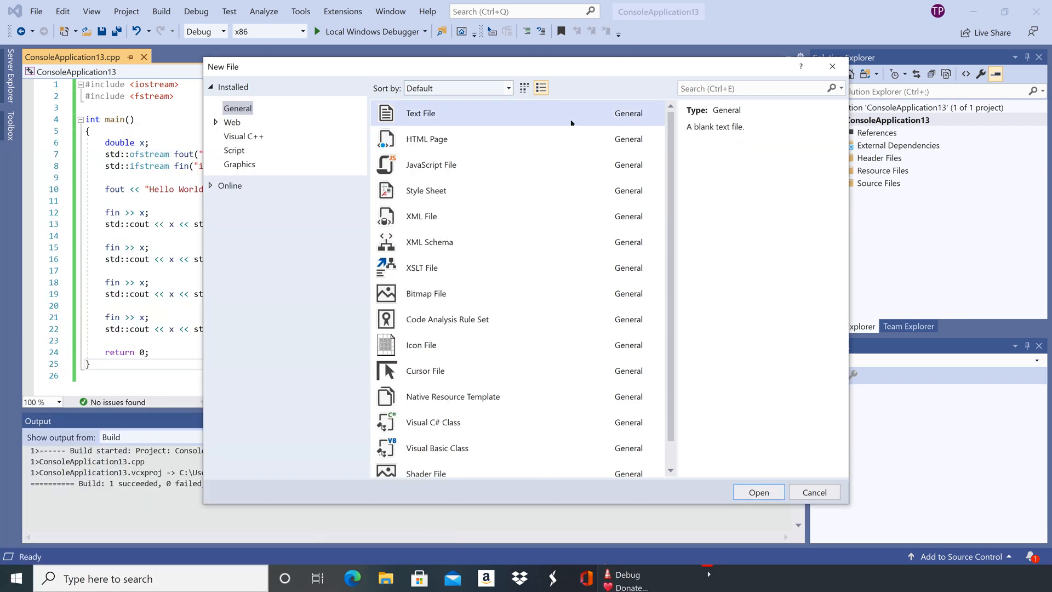
left_click(759, 492)
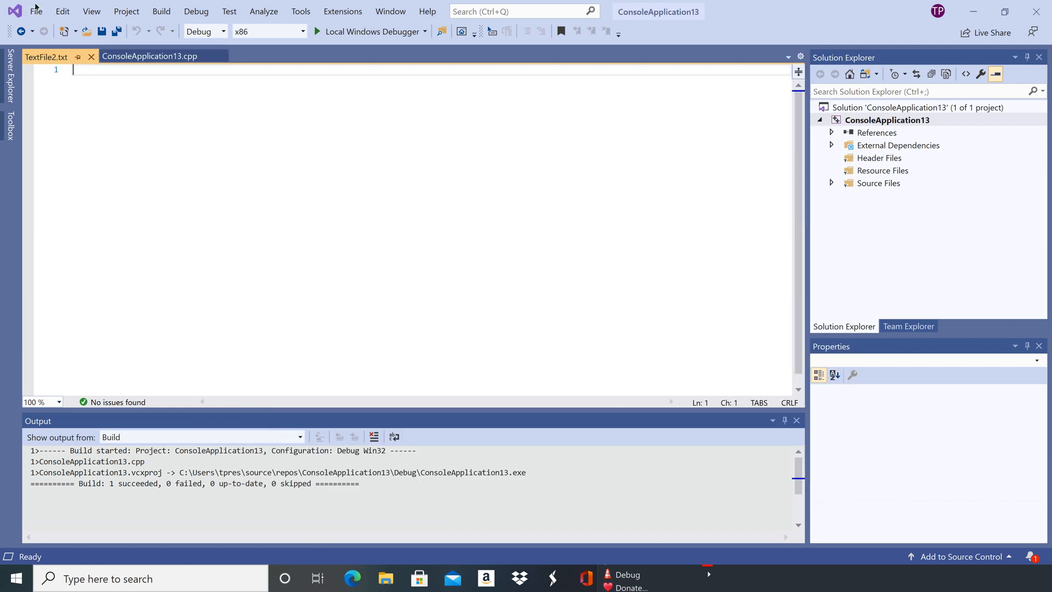
- Start Save As for TextFile2.txt and browse into the inner ConsoleApplication13 project folder
left_click(36, 11)
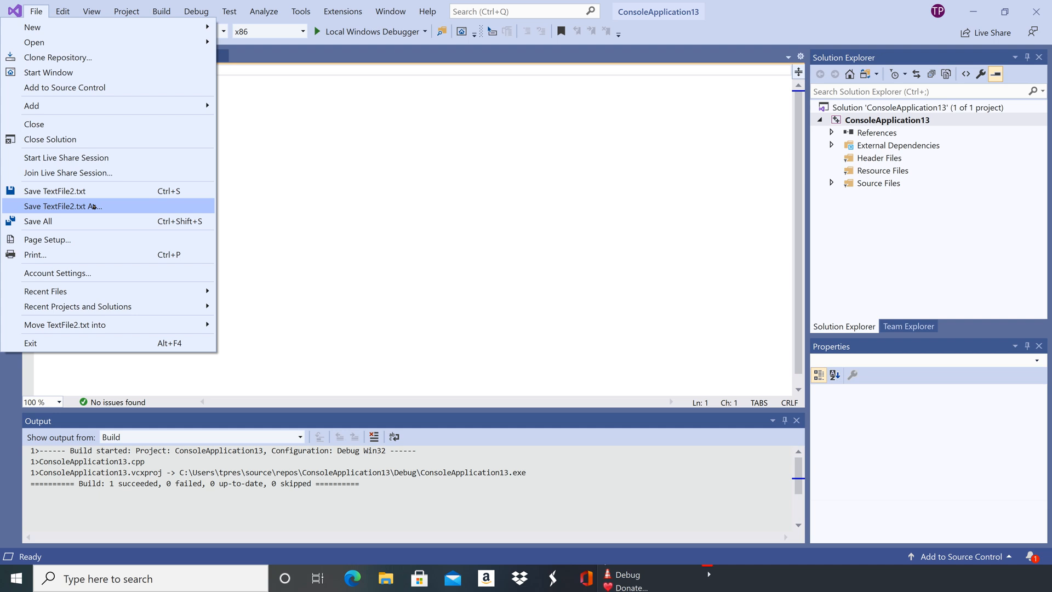
left_click(62, 206)
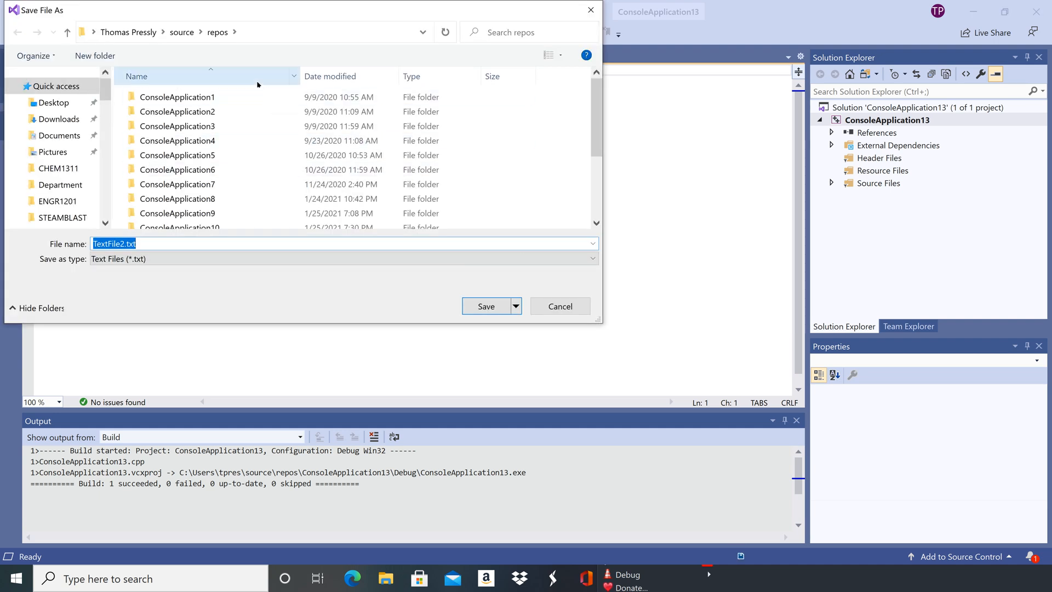
left_click(201, 212)
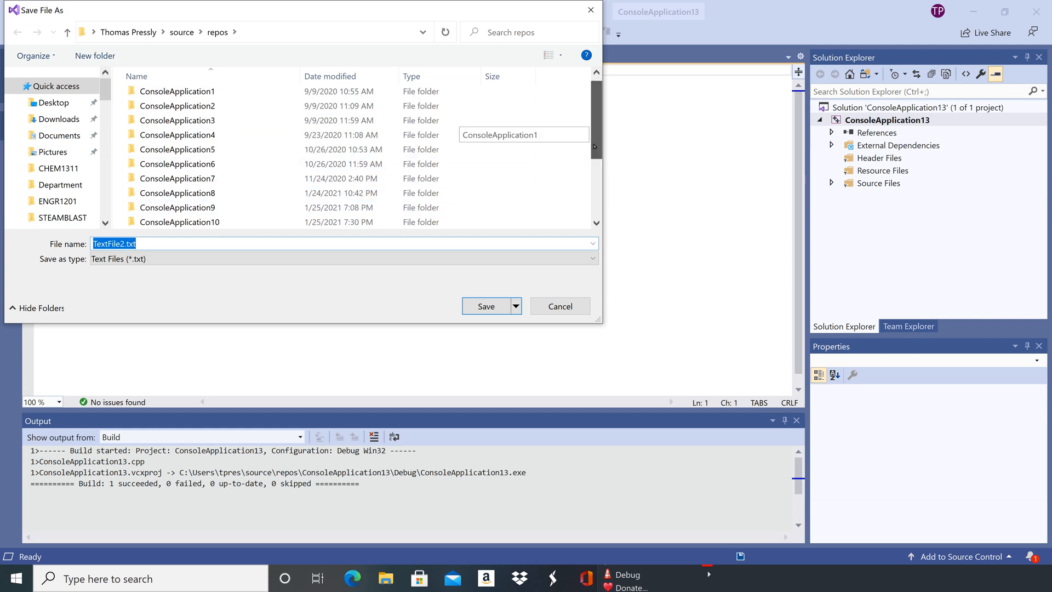
left_click(180, 164)
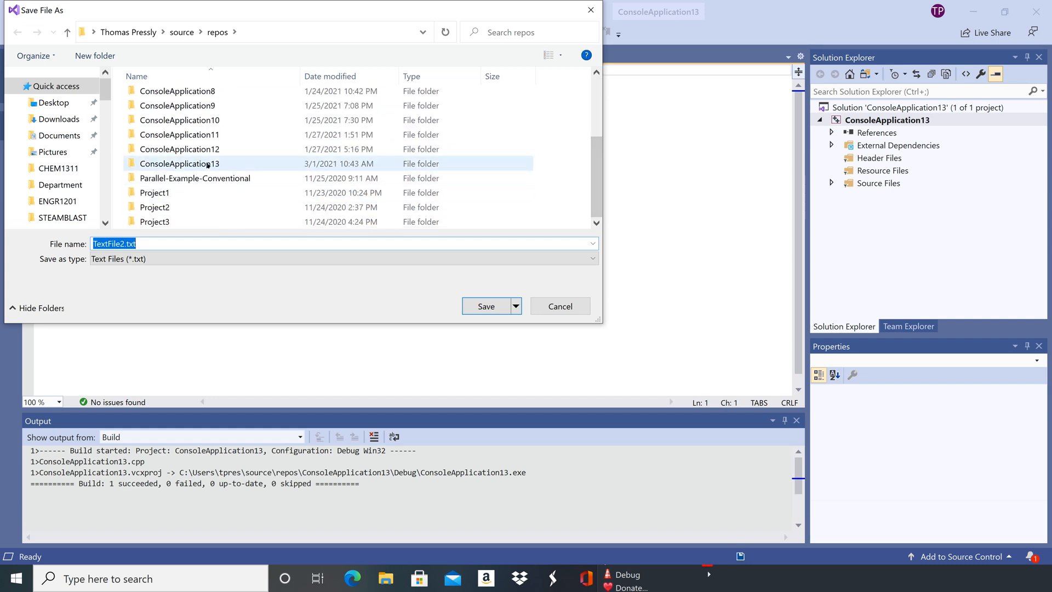
double_click(179, 163)
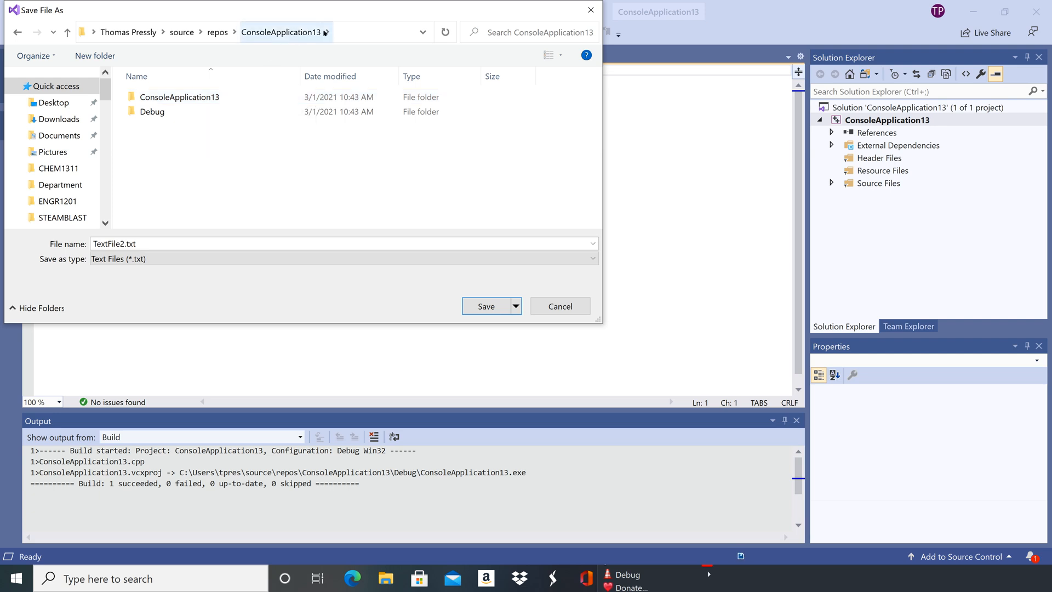
mouse_move(180, 97)
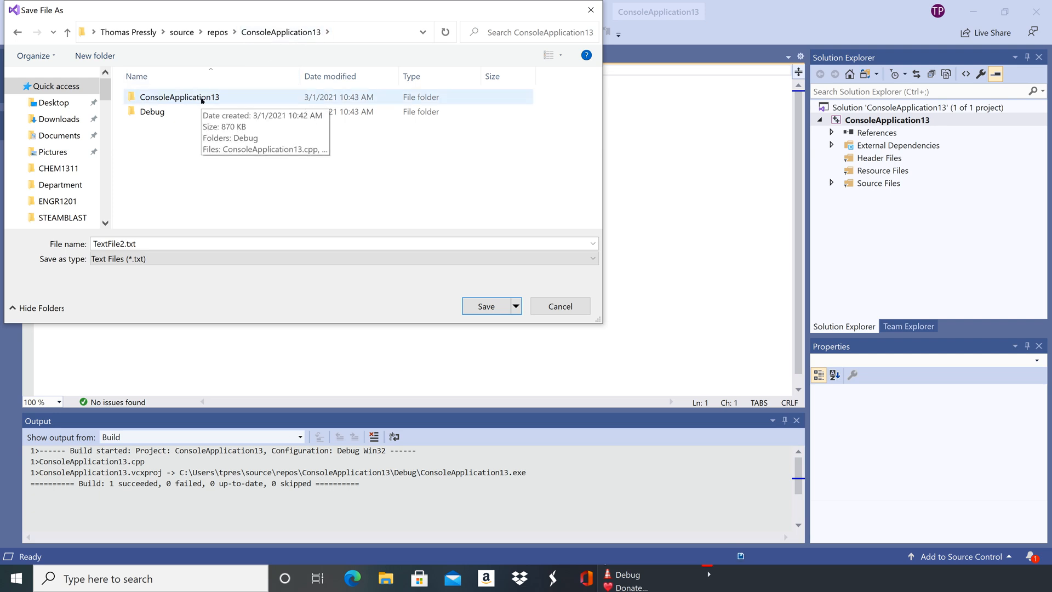
left_click(178, 96)
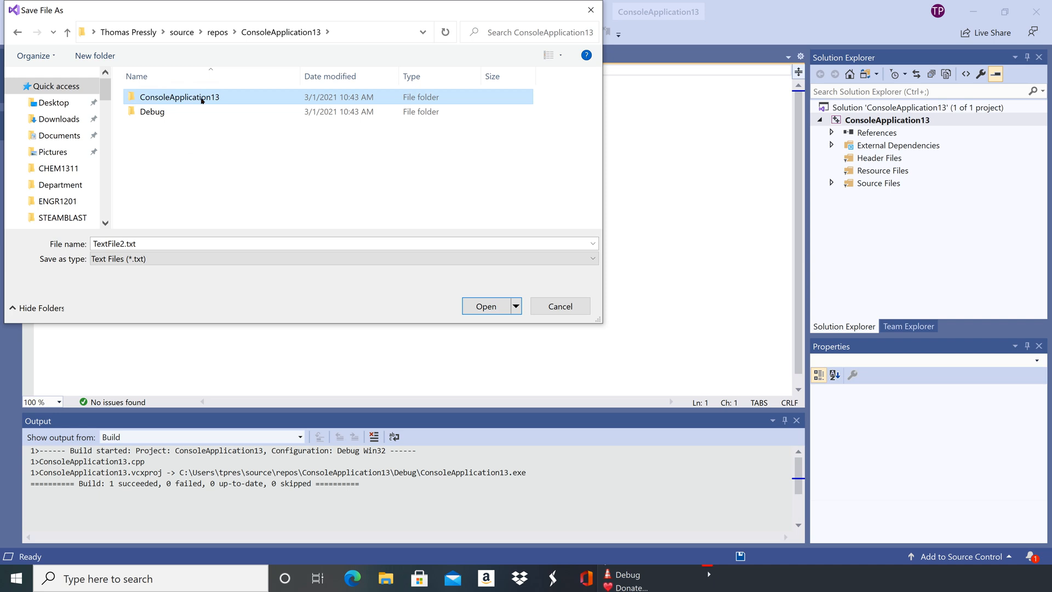
double_click(179, 96)
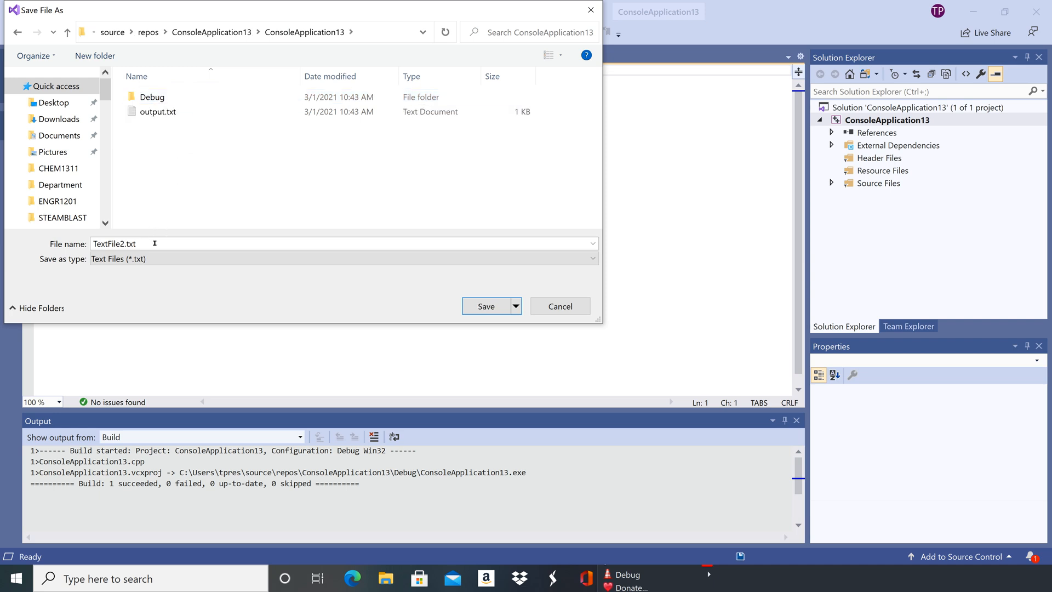
- Save the blank file as input.txt in the project folder
type("input")
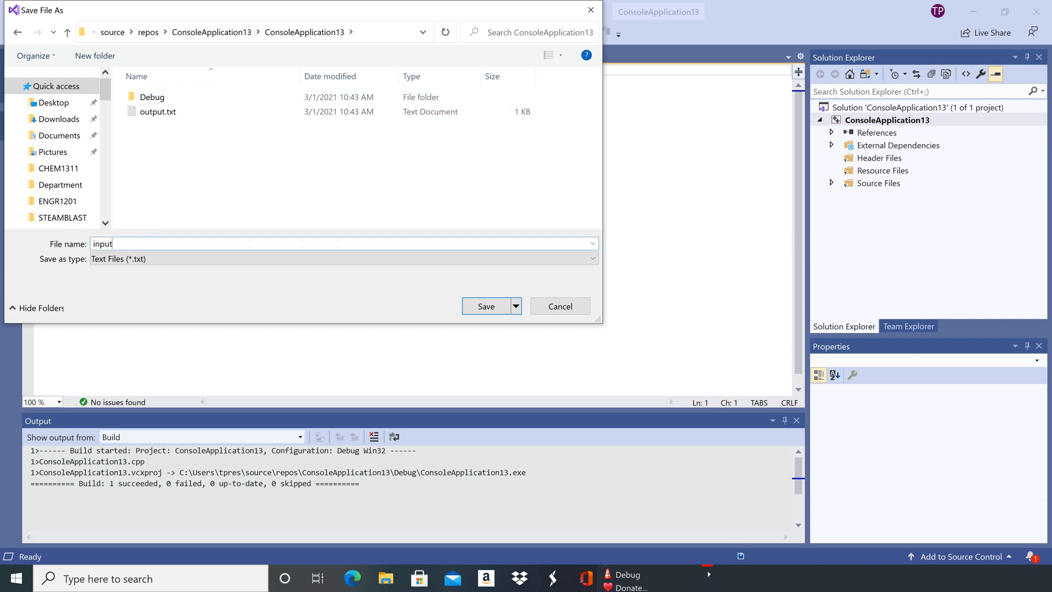
type(".txt")
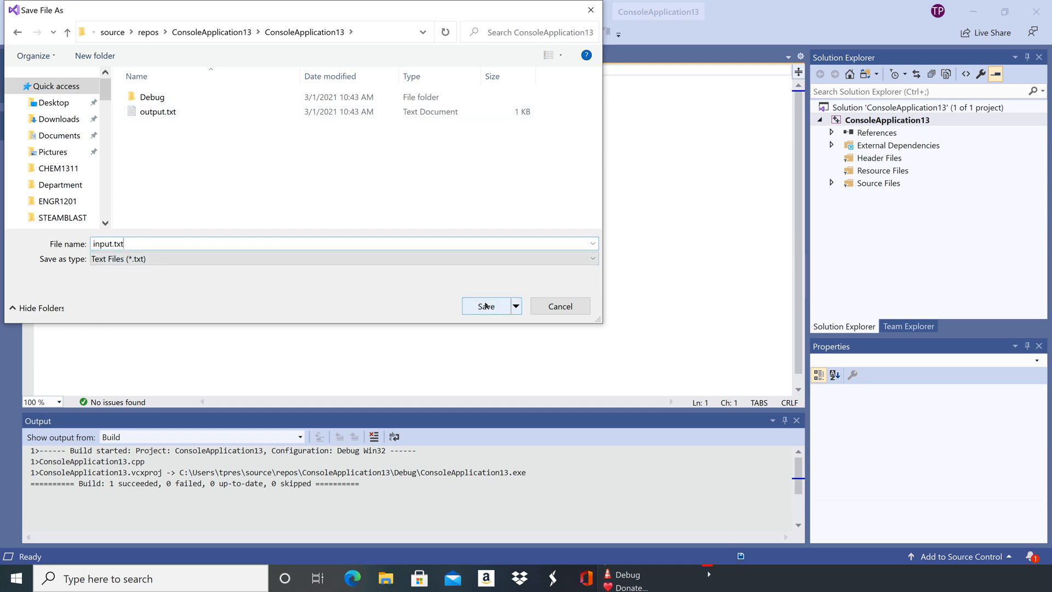
left_click(485, 306)
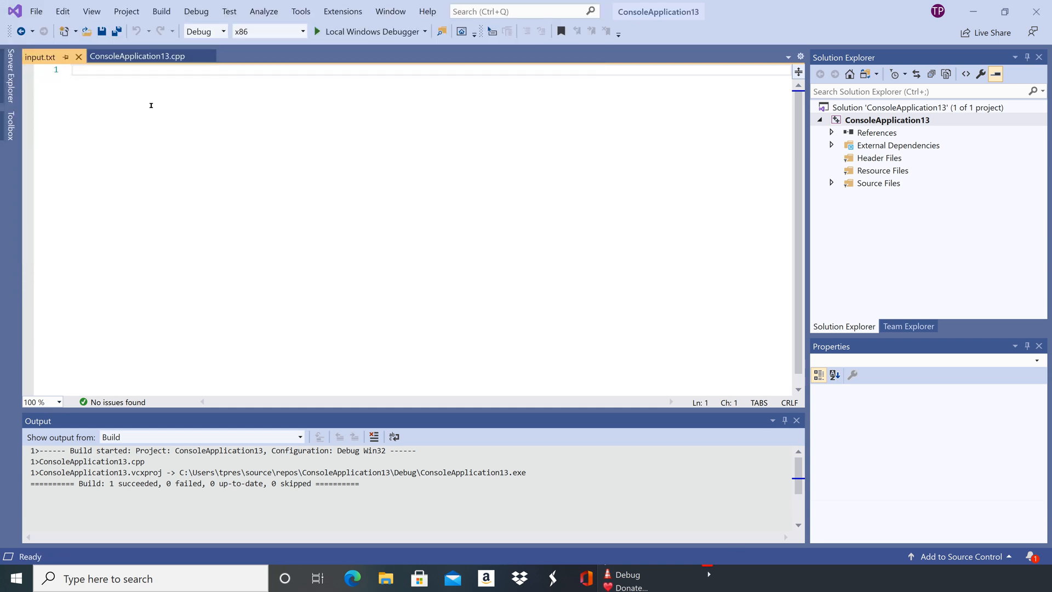
- Enter 3.141592654 as the third value in input.txt and save it
type("1")
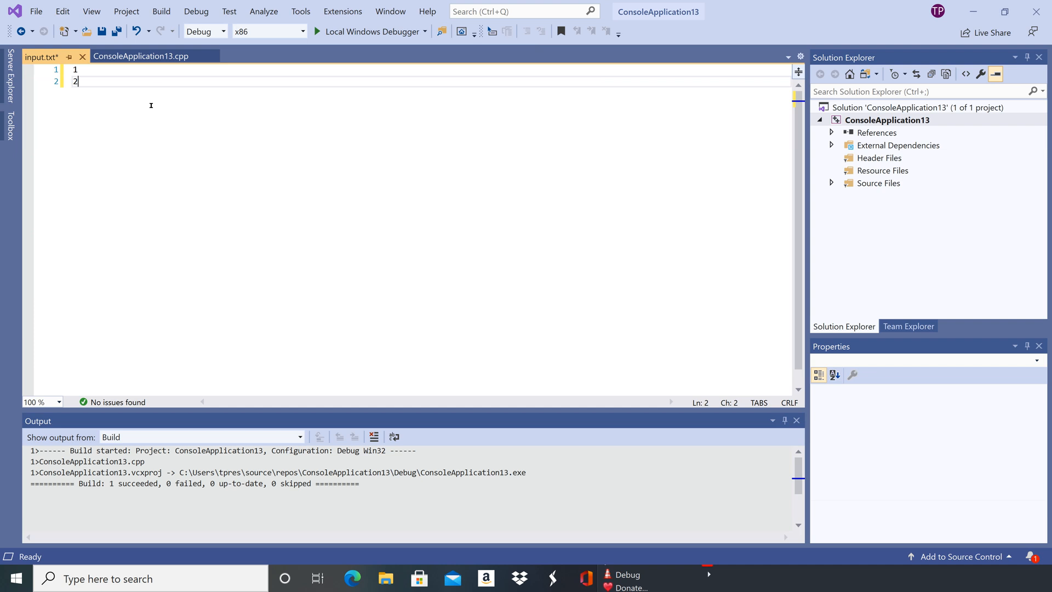
type("3.")
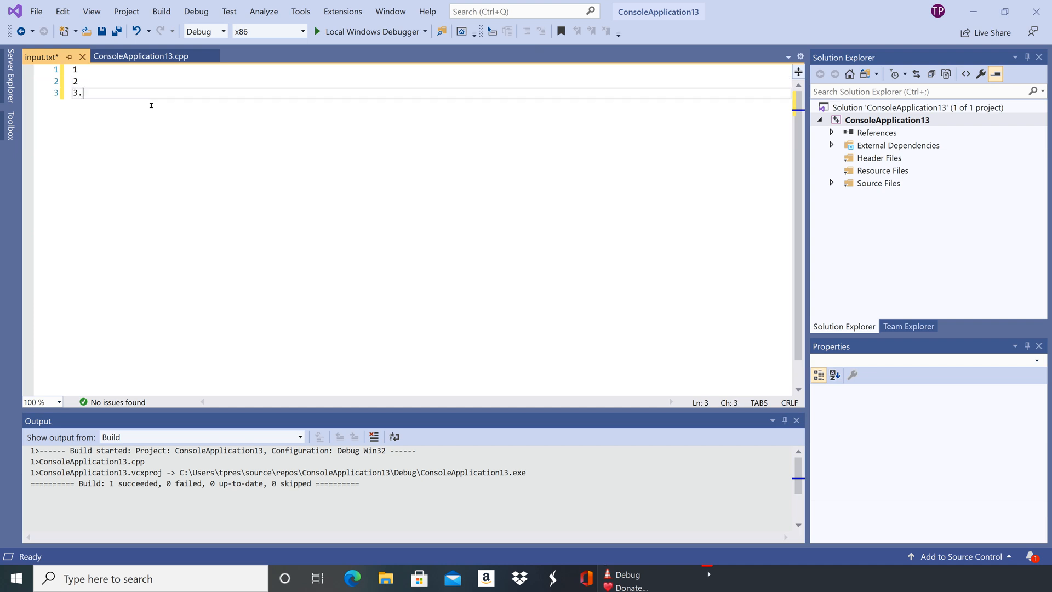
type("1415")
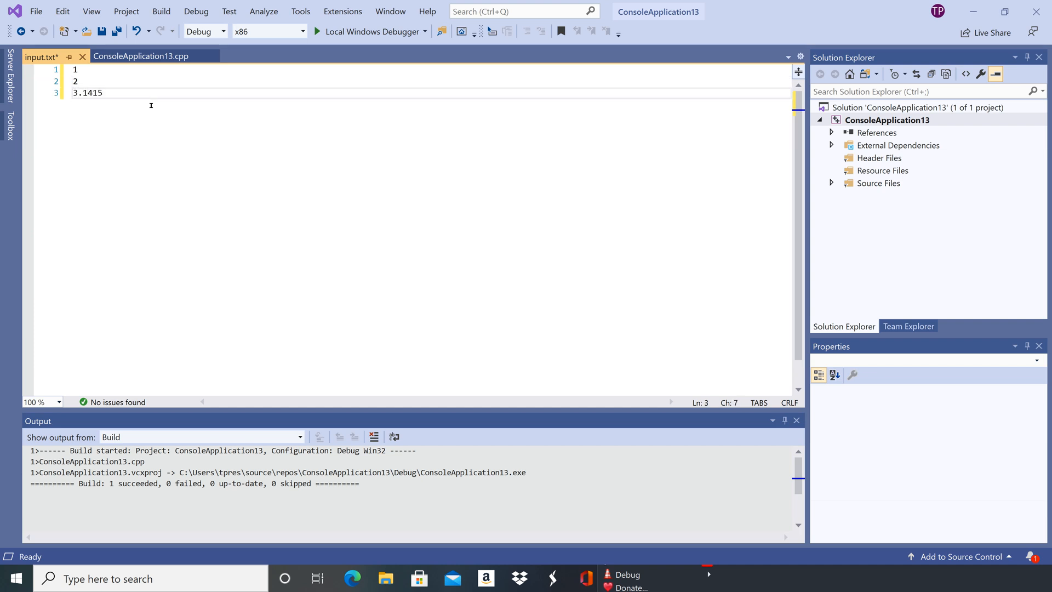
type("92")
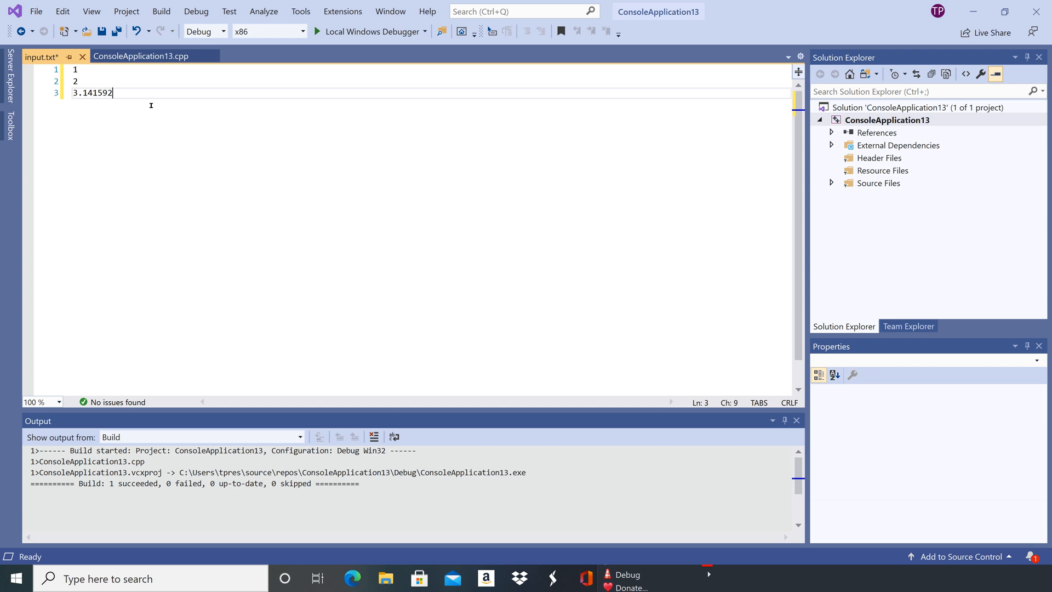
type("654")
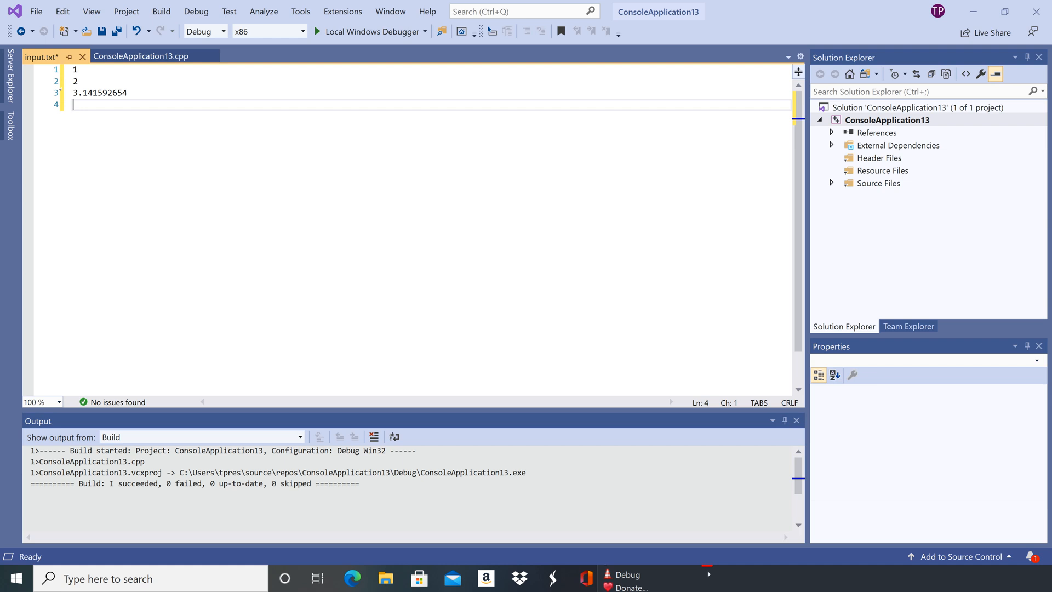
mouse_move(101, 31)
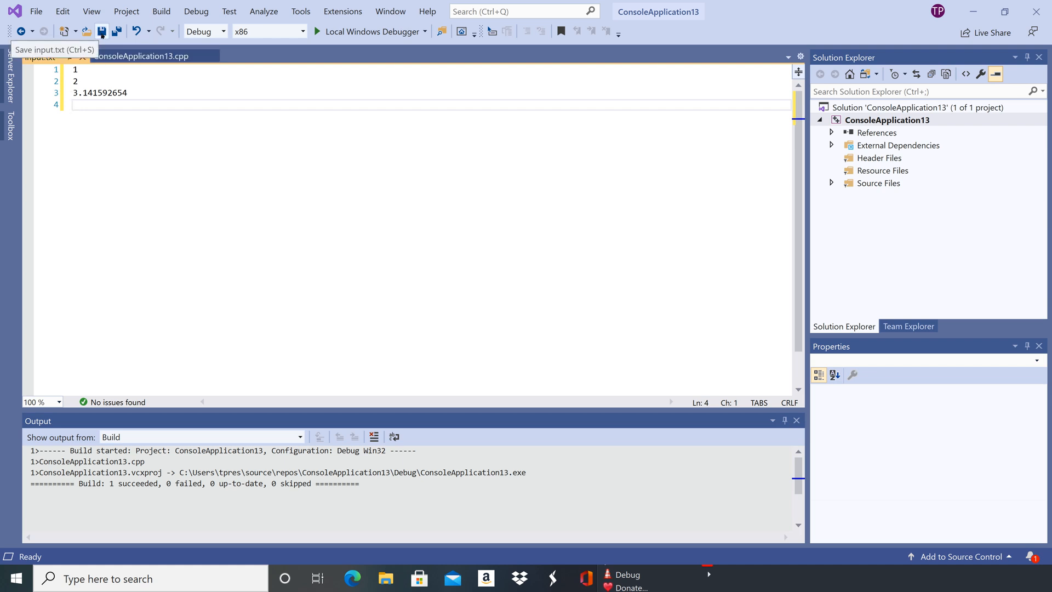
left_click(101, 32)
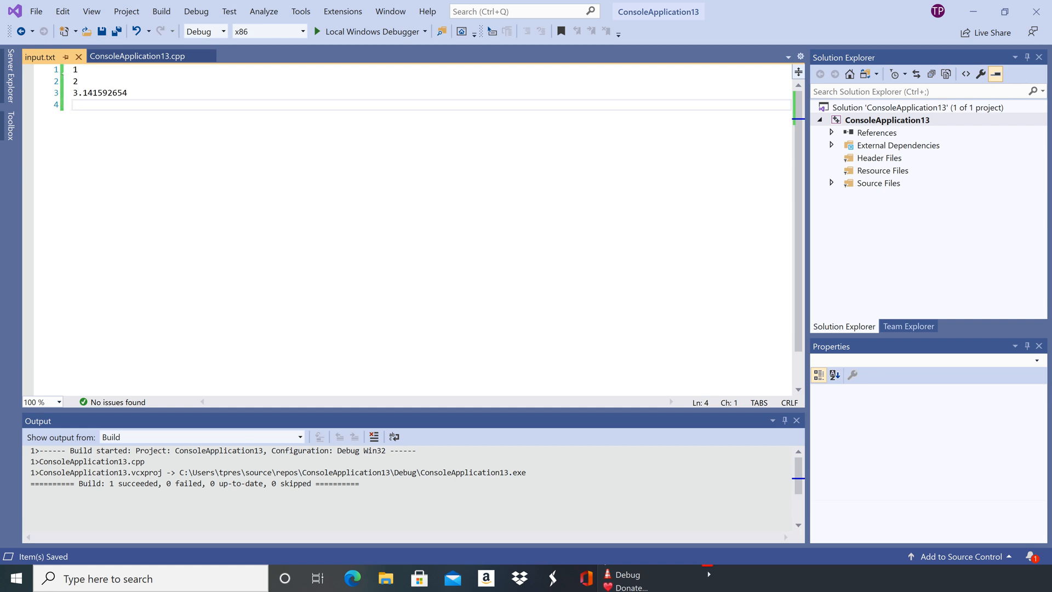
- Return to ConsoleApplication13.cpp and run it via Debug > Start Without Debugging
left_click(137, 57)
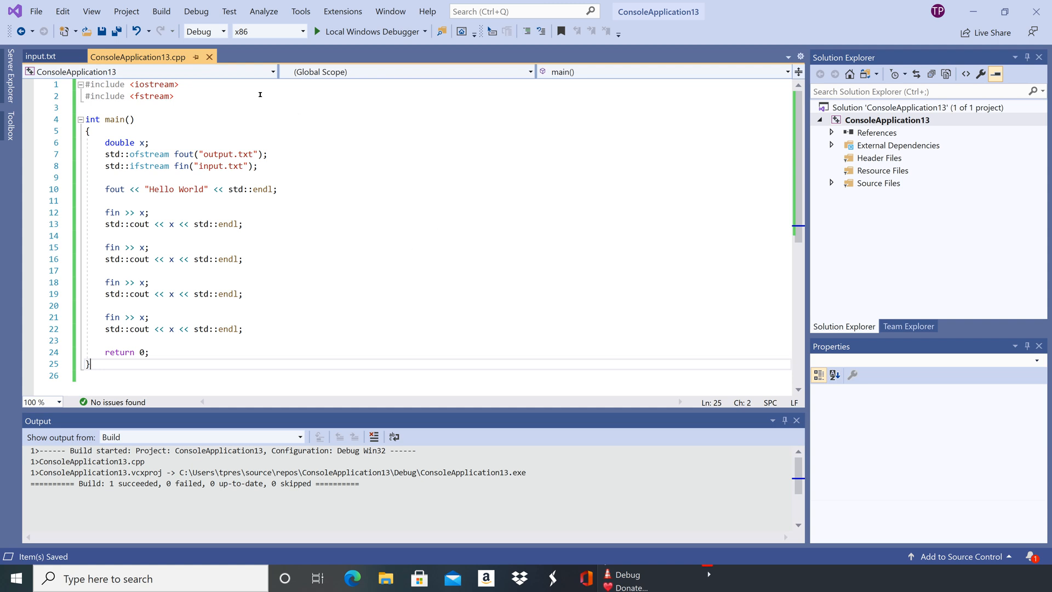
left_click(195, 11)
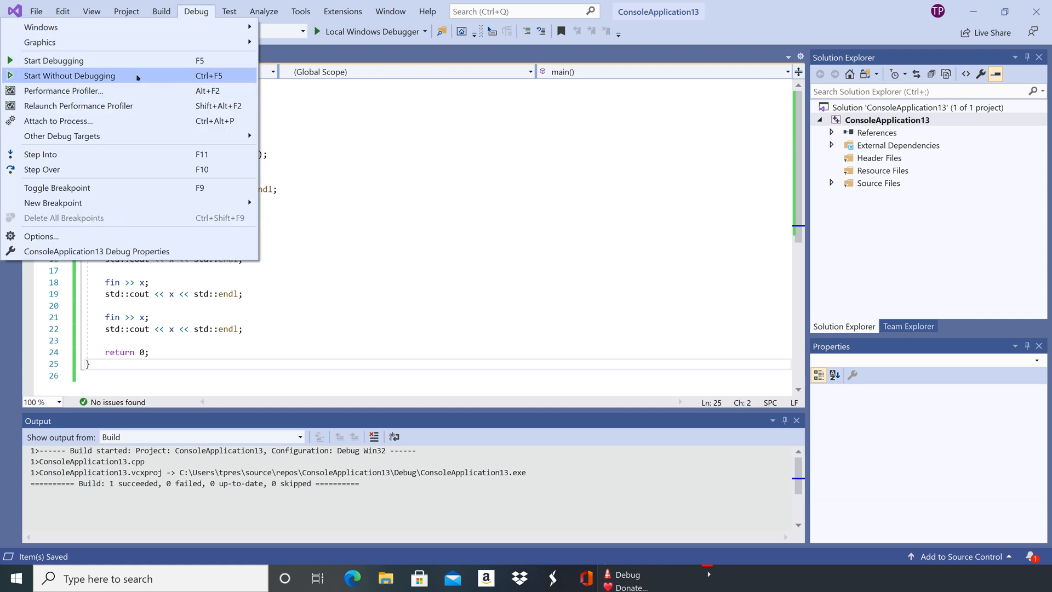
left_click(69, 75)
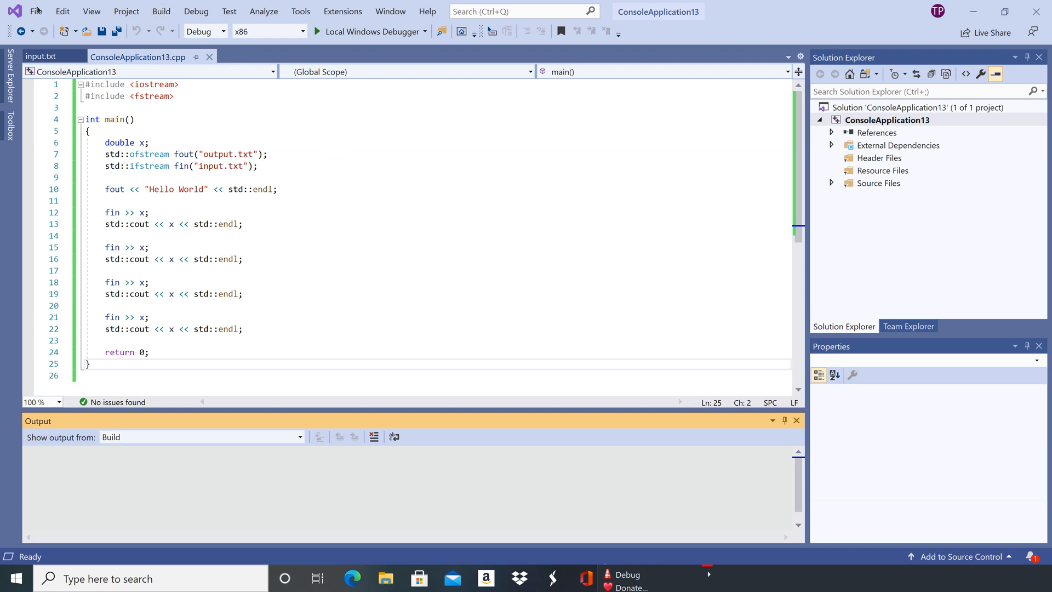
- Open output.txt from the ConsoleApplication13 project folder to view 'Hello World'
left_click(36, 11)
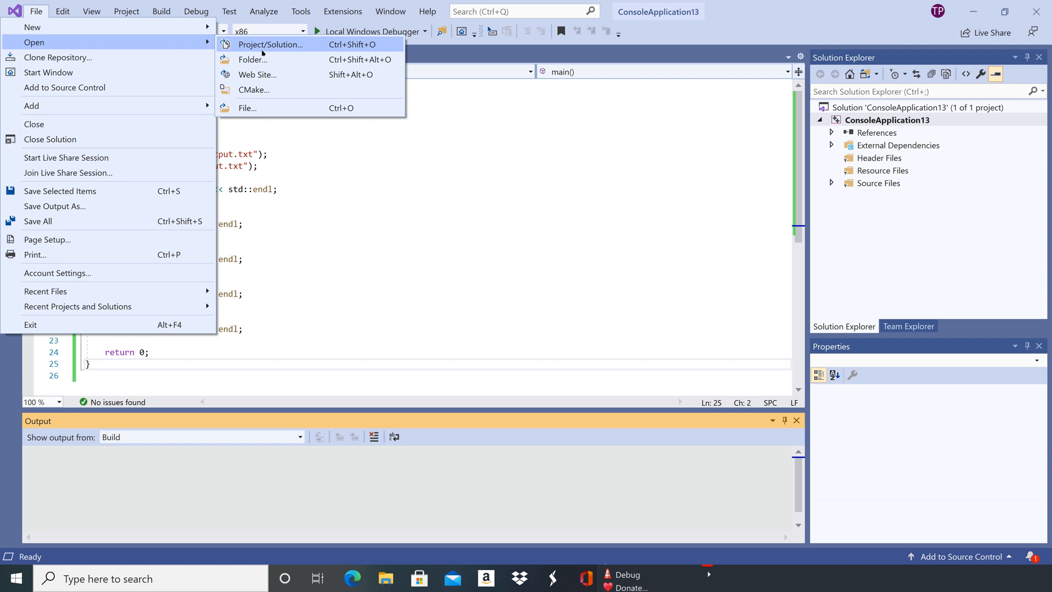
left_click(247, 108)
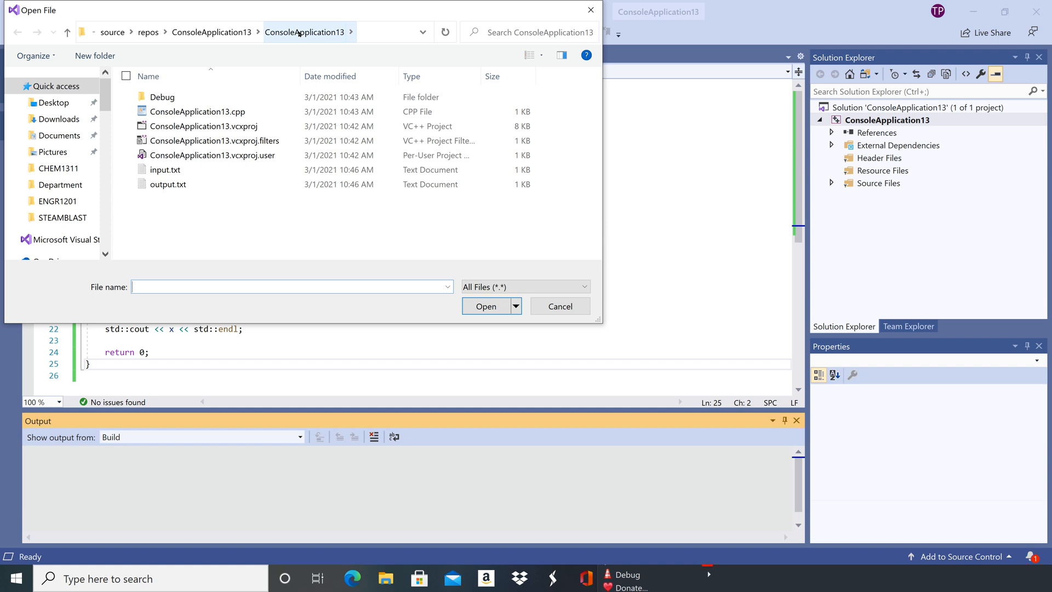
mouse_move(303, 35)
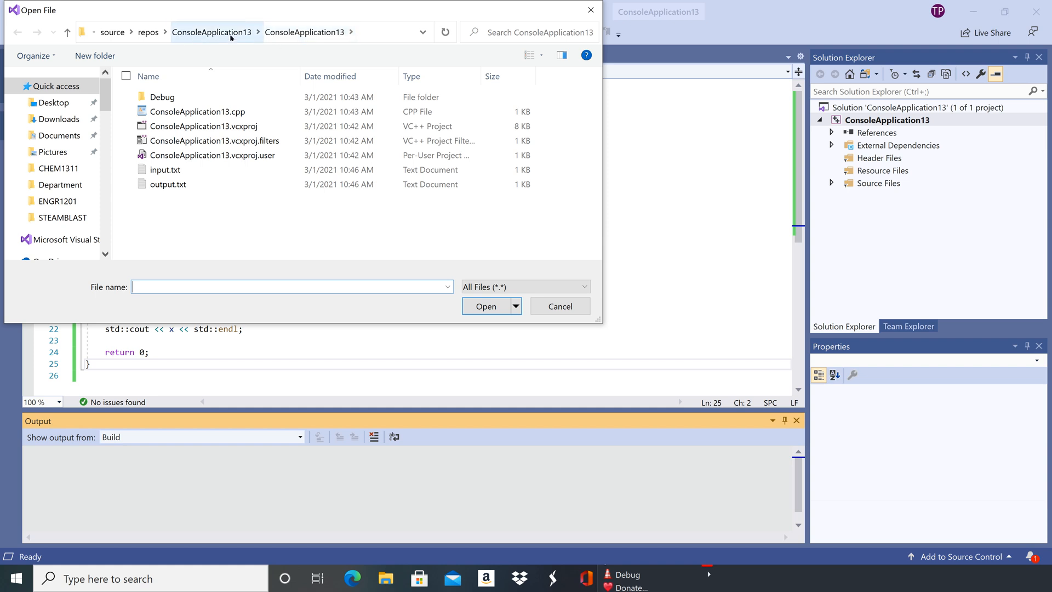
mouse_move(231, 36)
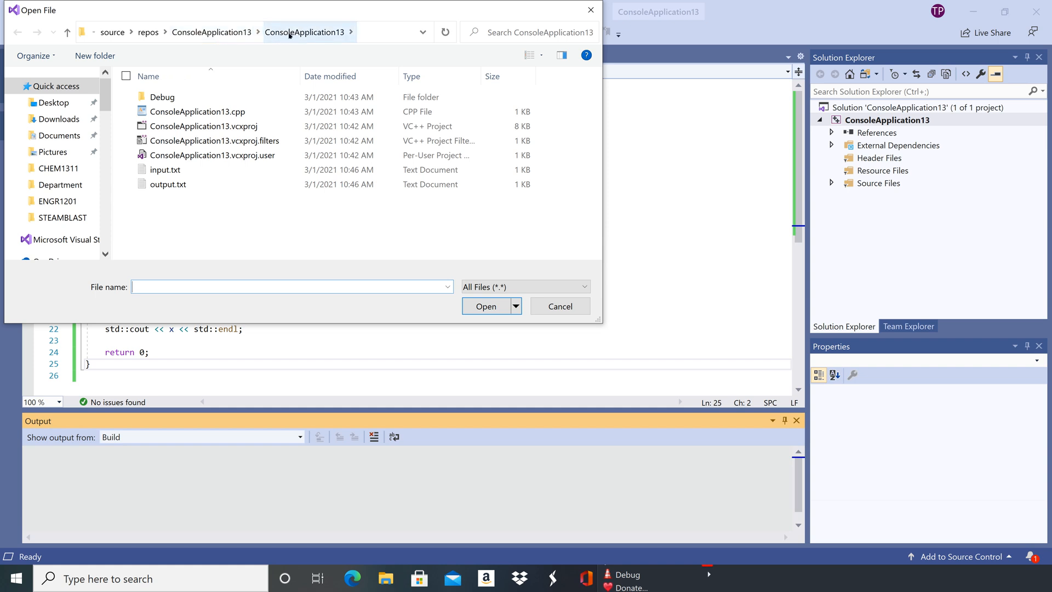
left_click(162, 96)
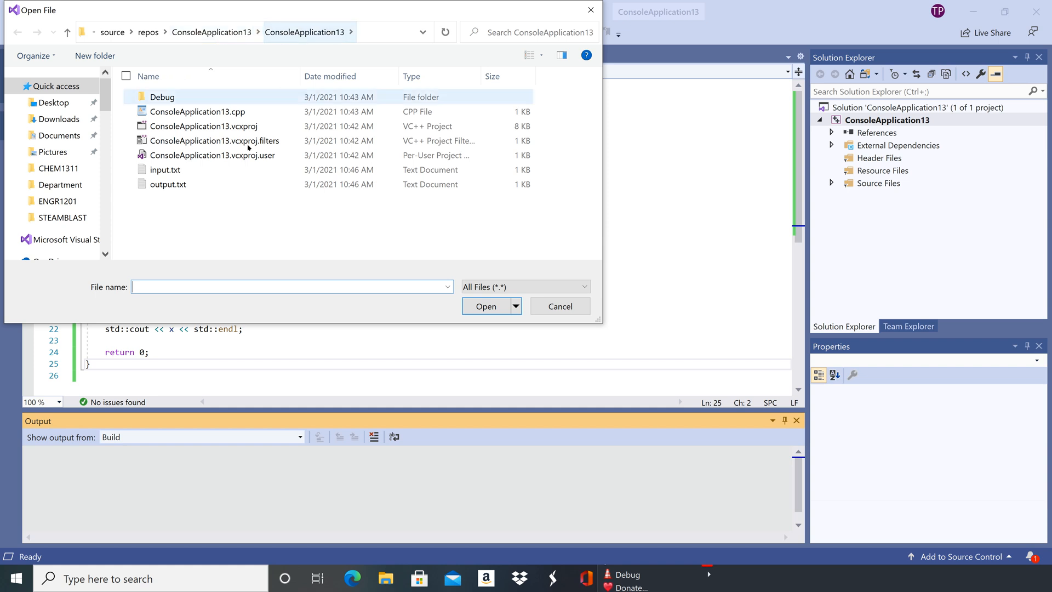
left_click(168, 184)
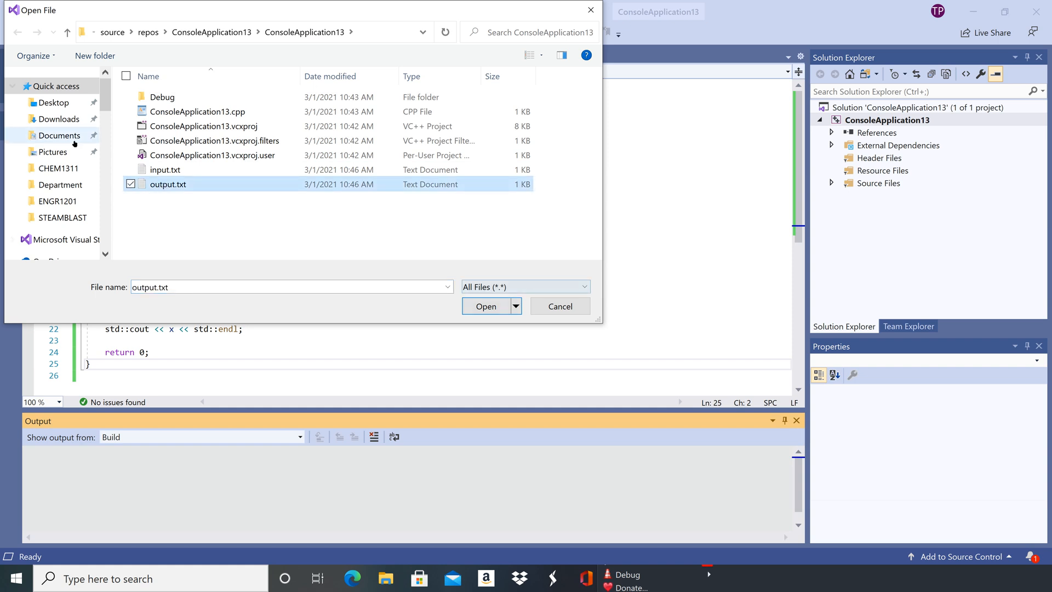
left_click(486, 305)
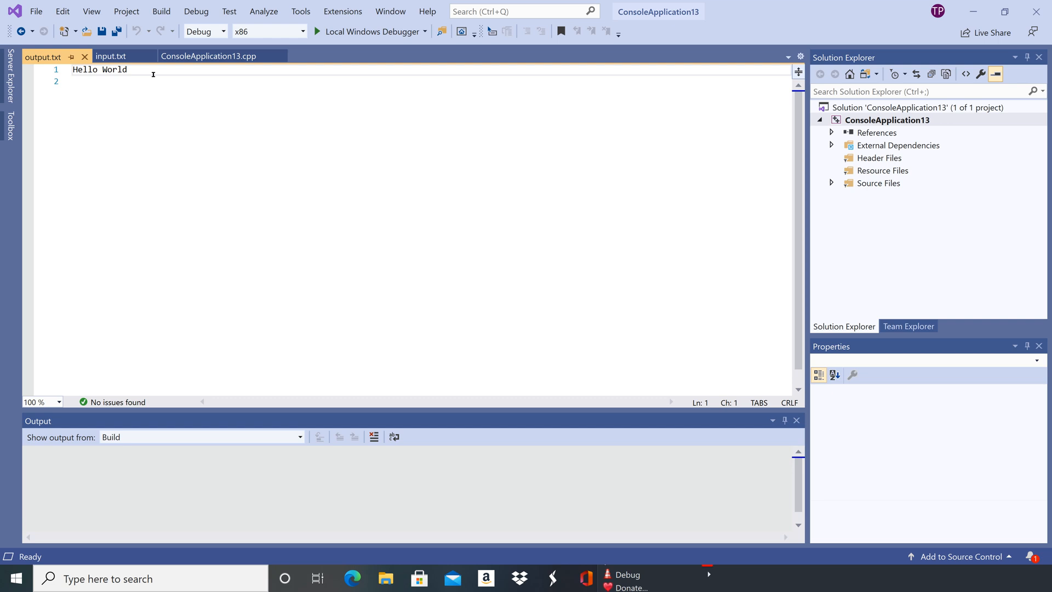
- Append 2 to the 'Hello World' string in ConsoleApplication13.cpp and rerun the program
left_click(208, 56)
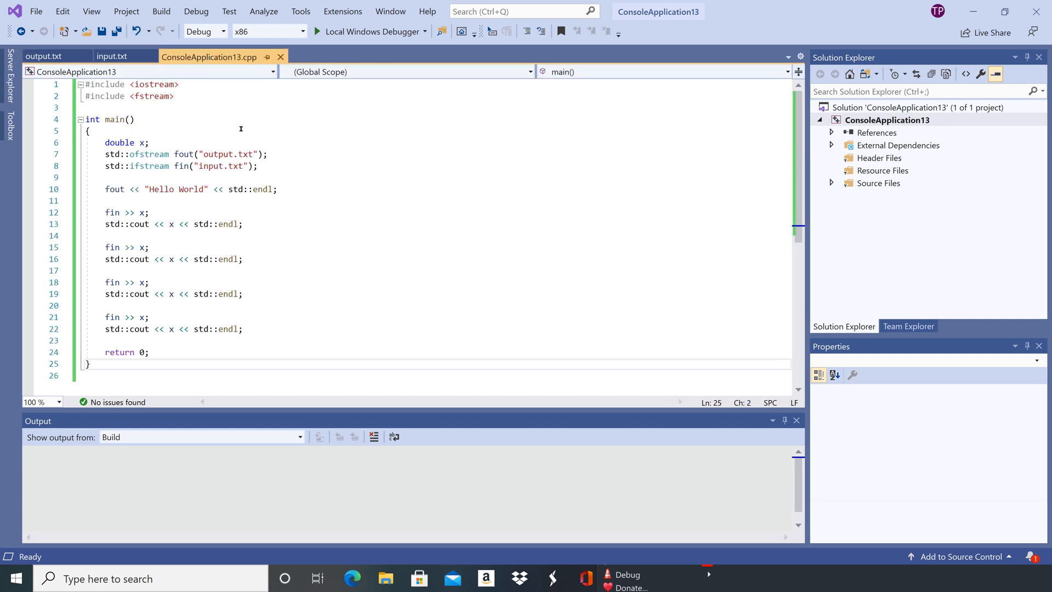
left_click(196, 12)
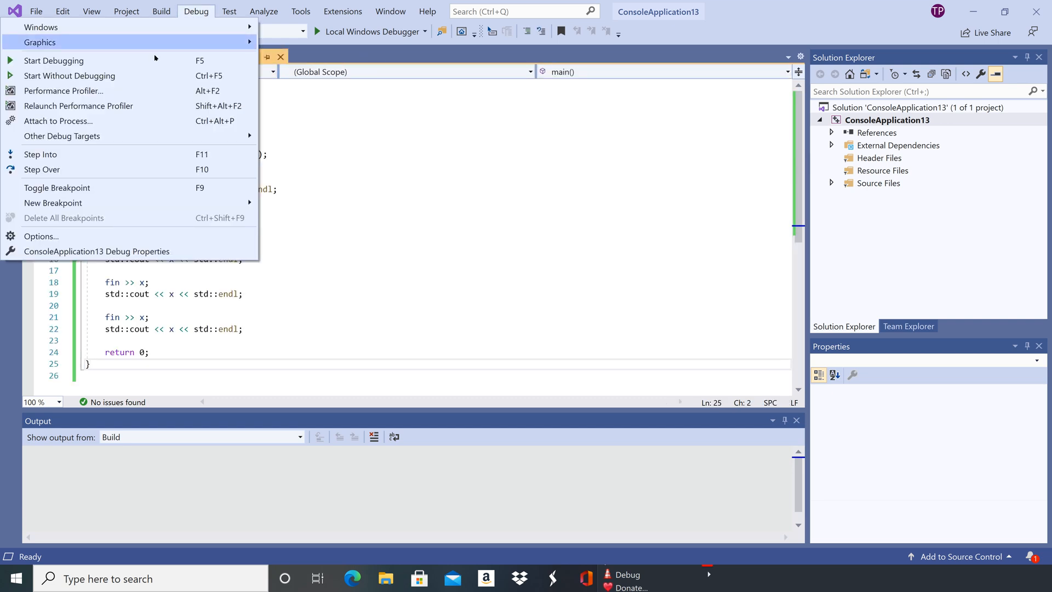
left_click(69, 75)
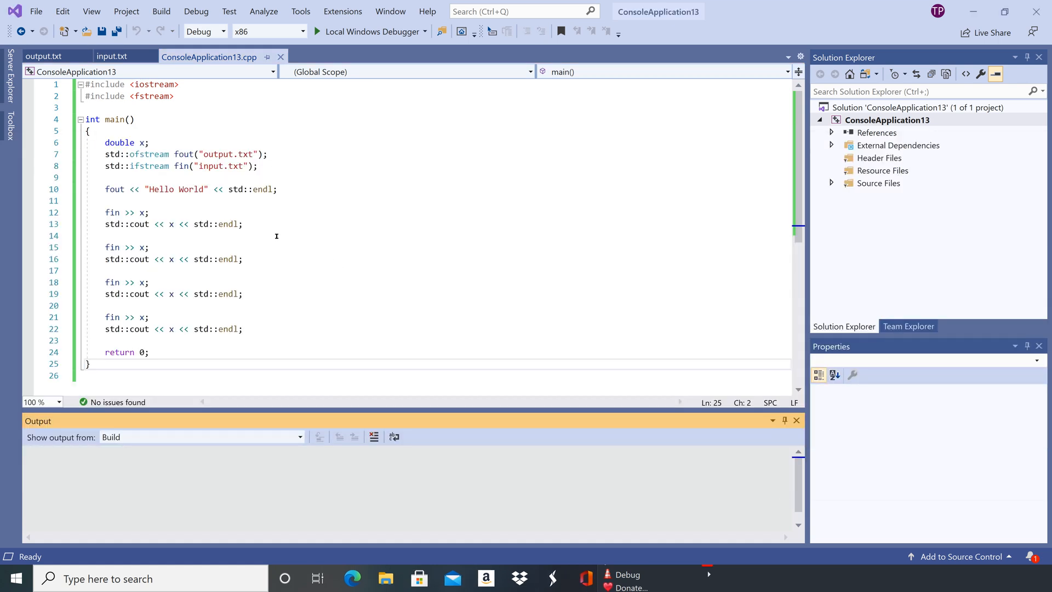
mouse_move(178, 189)
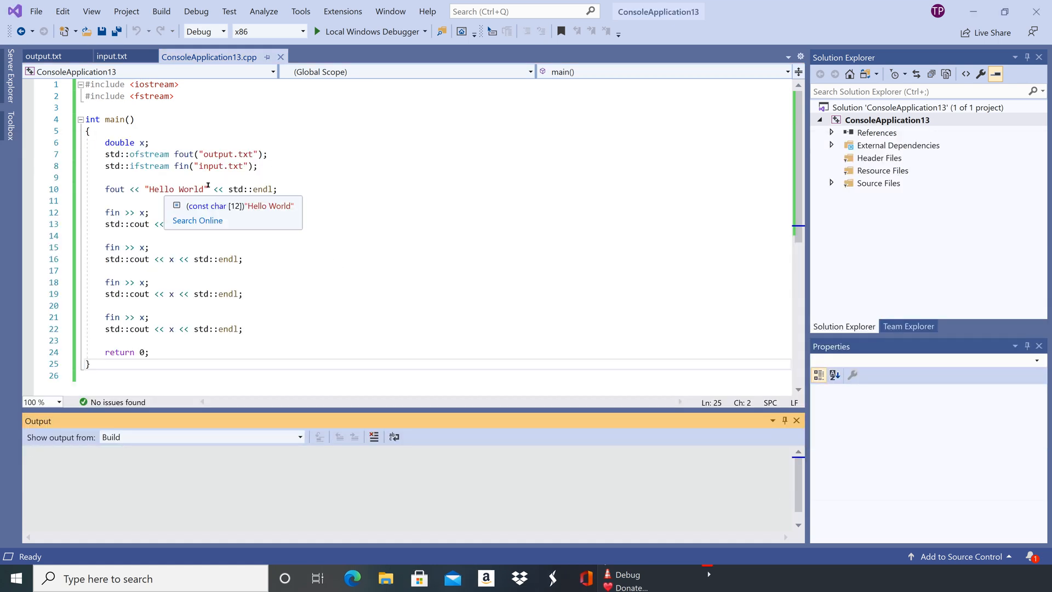
type("2")
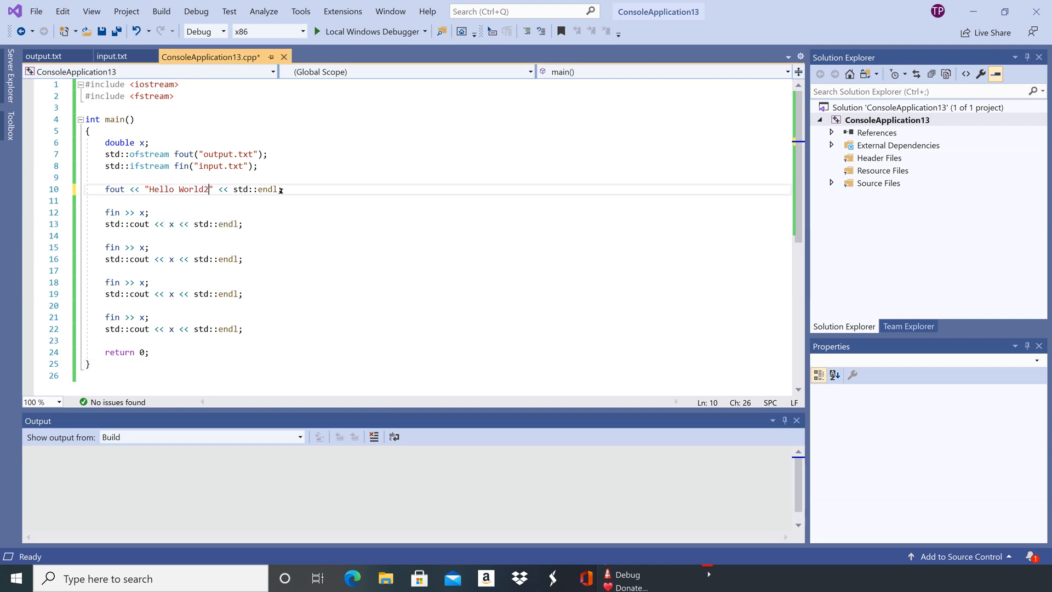
left_click(195, 12)
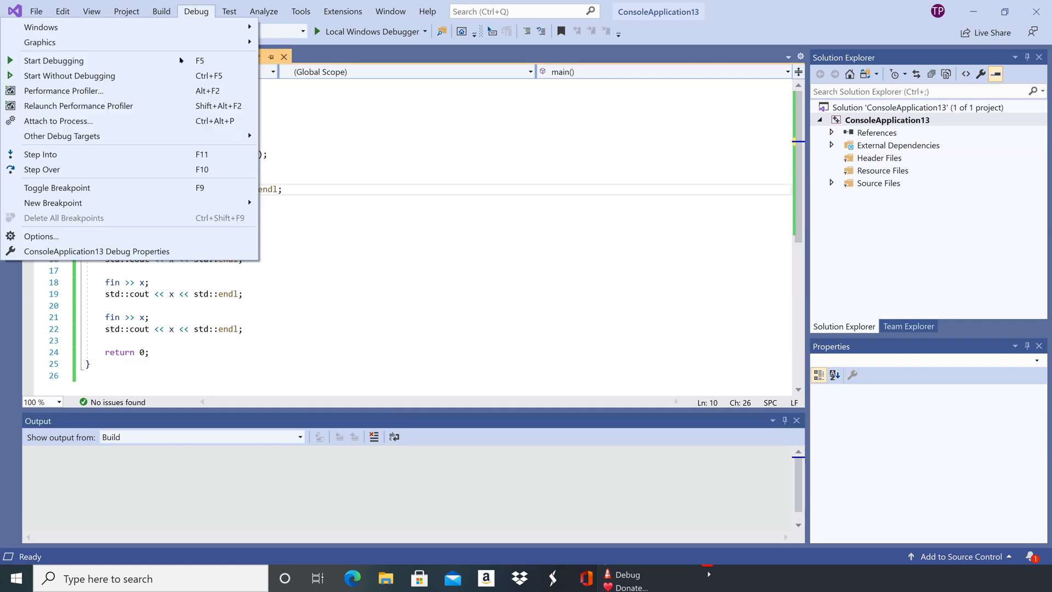
left_click(69, 75)
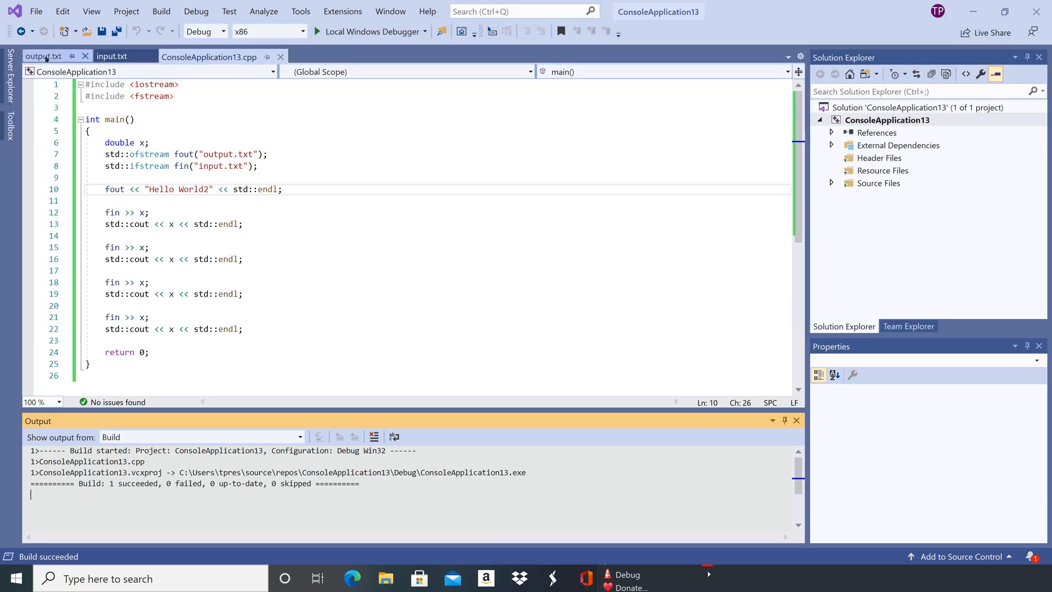
- Switch to the output.txt tab to see 'Hello World2'
left_click(42, 56)
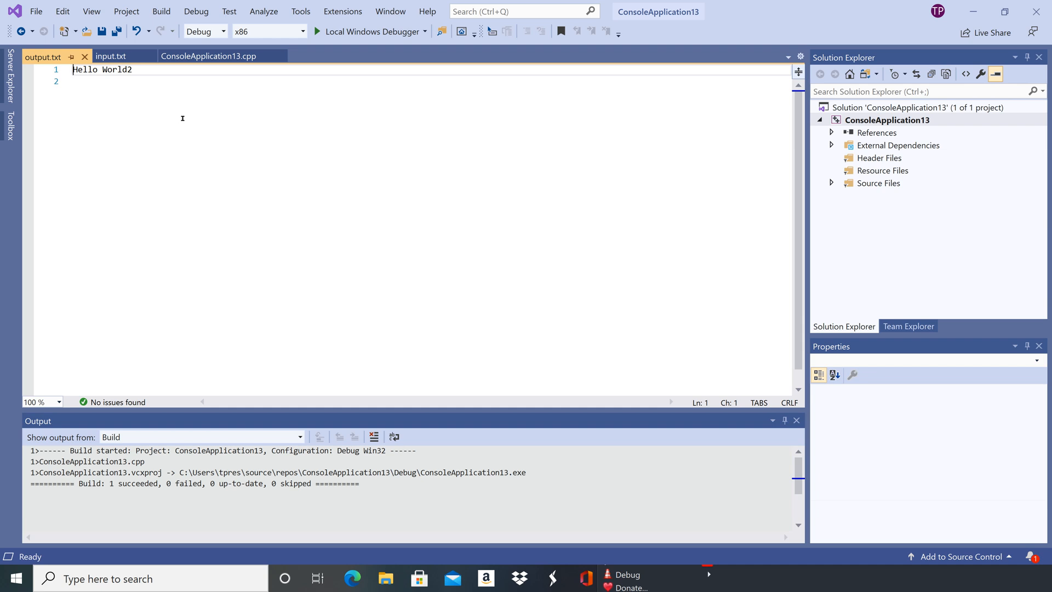
mouse_move(238, 129)
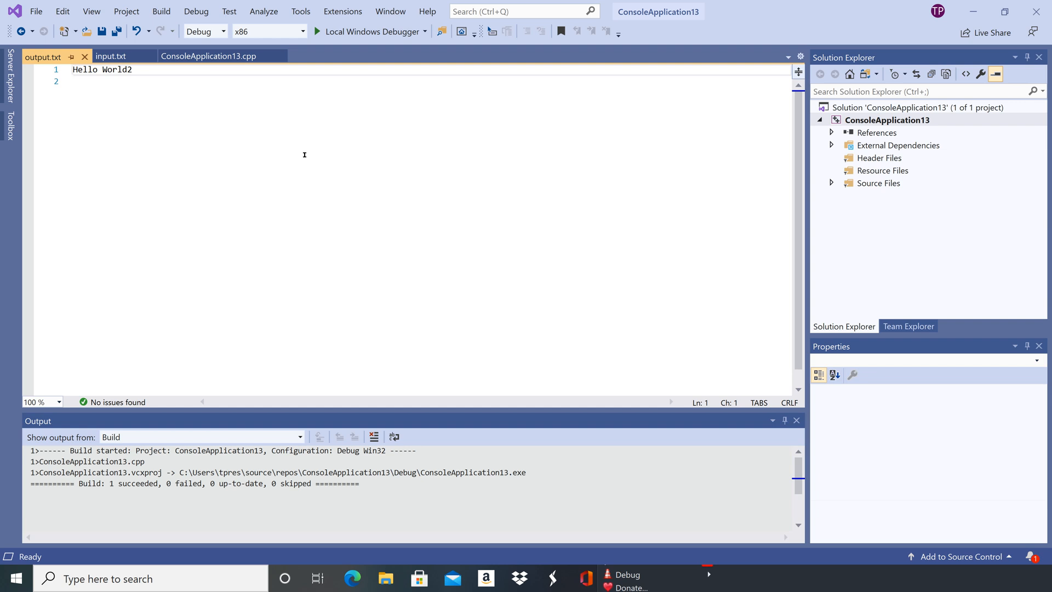
mouse_move(28, 43)
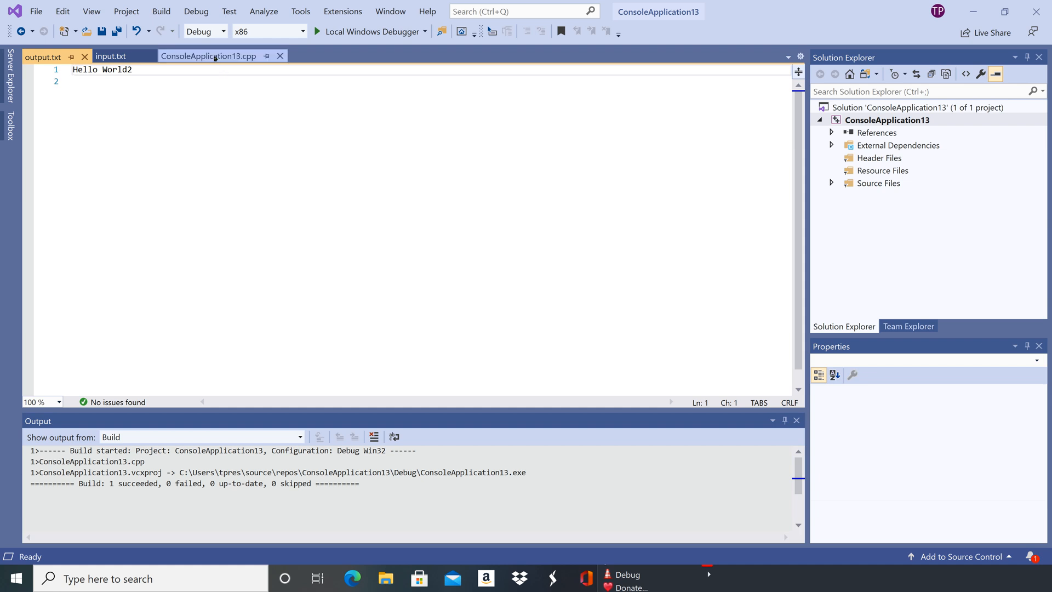
- Switch back to the ConsoleApplication13.cpp tab
left_click(208, 56)
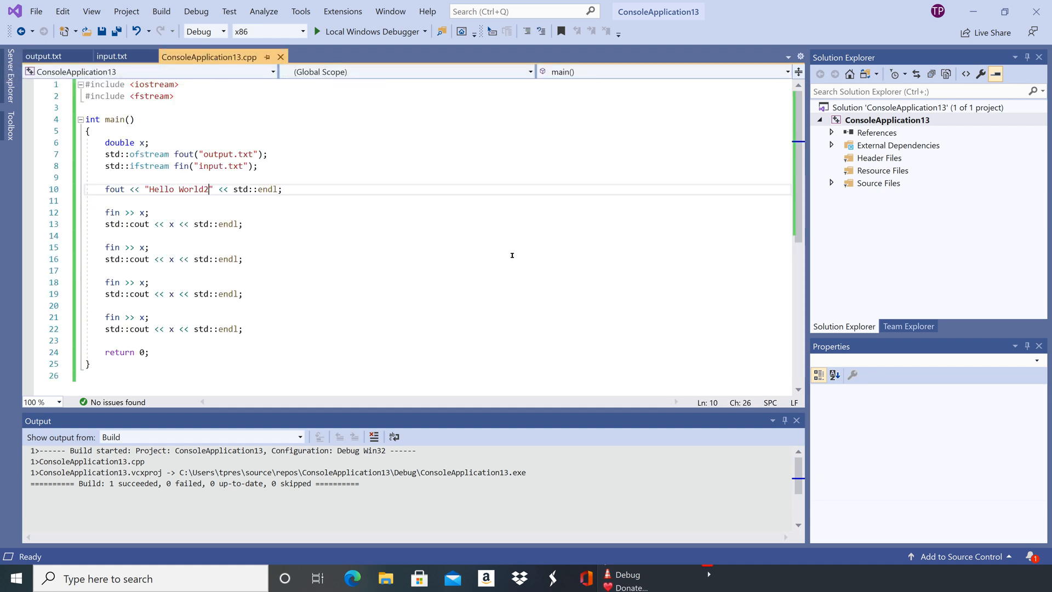
mouse_move(334, 229)
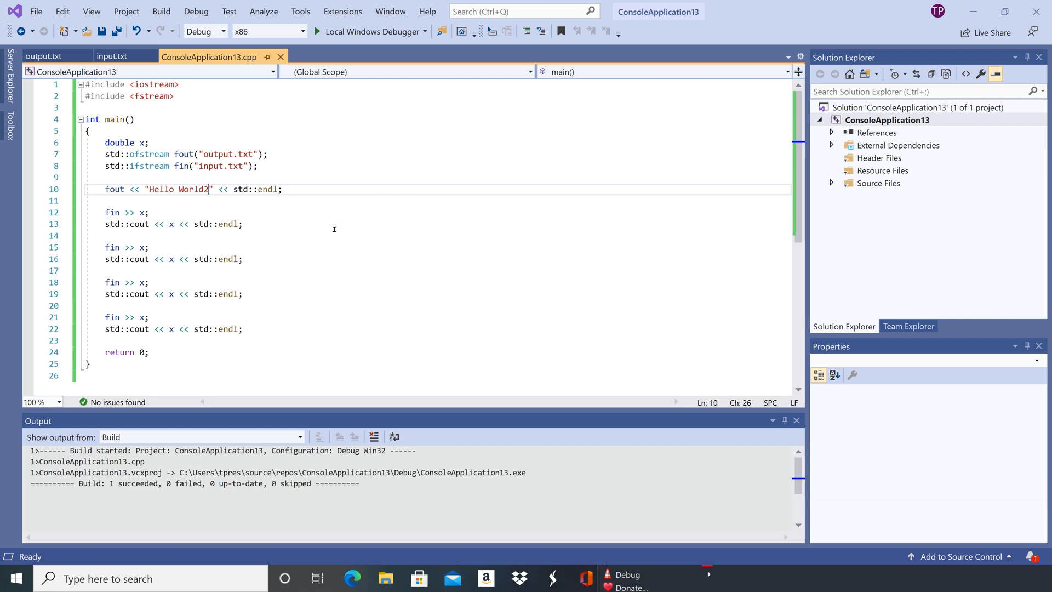